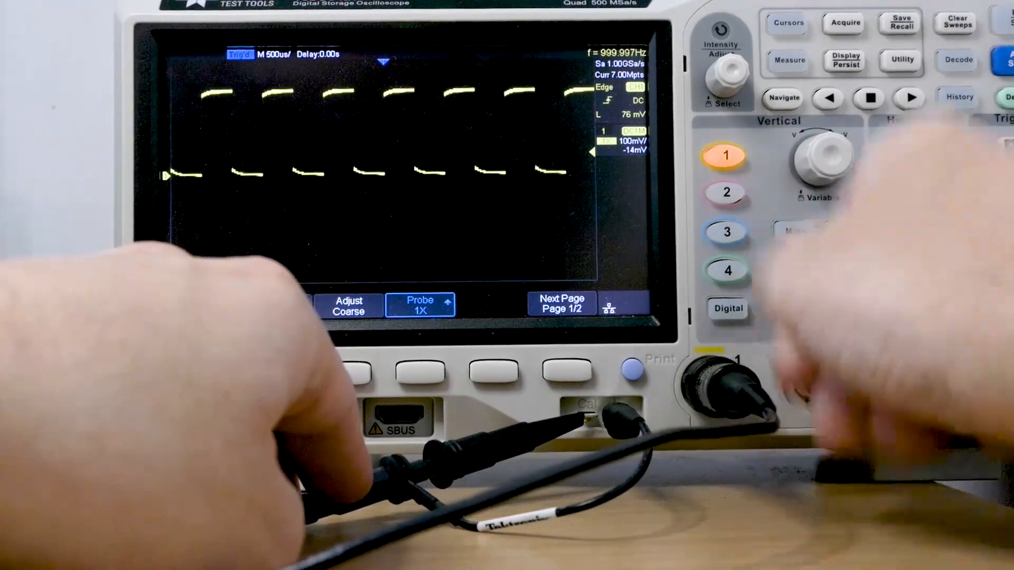
pyautogui.click(419, 304)
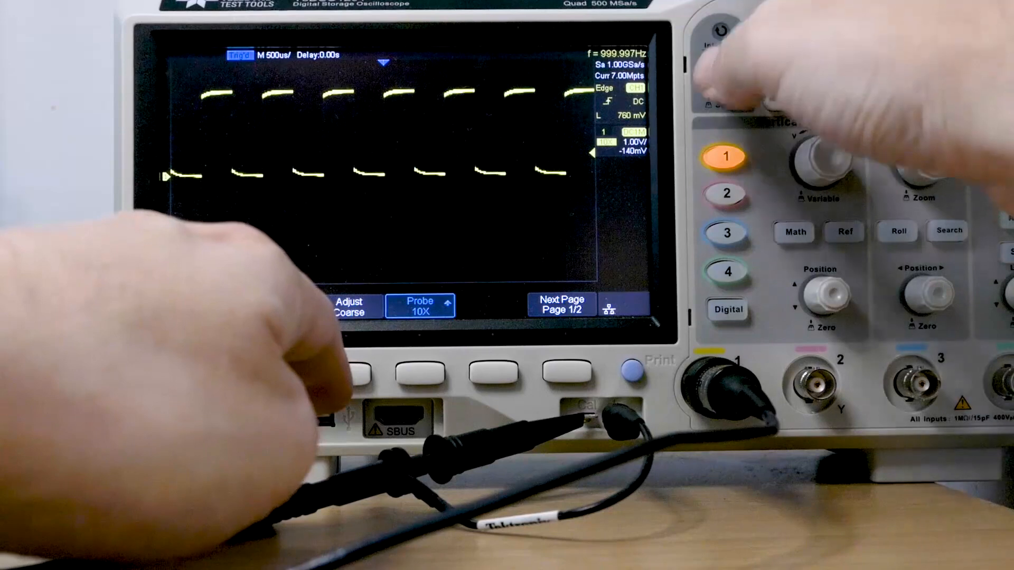
pyautogui.click(420, 304)
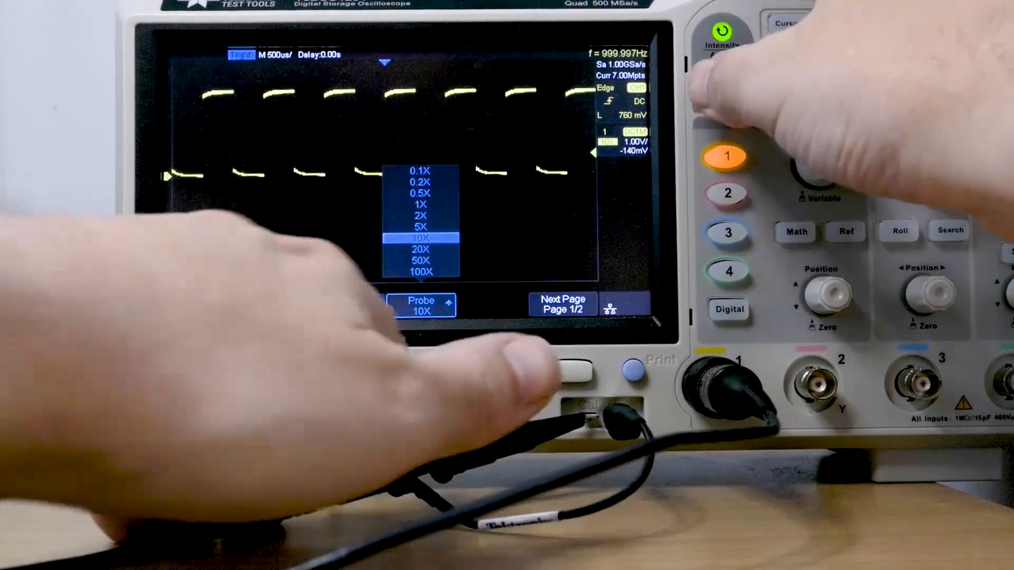